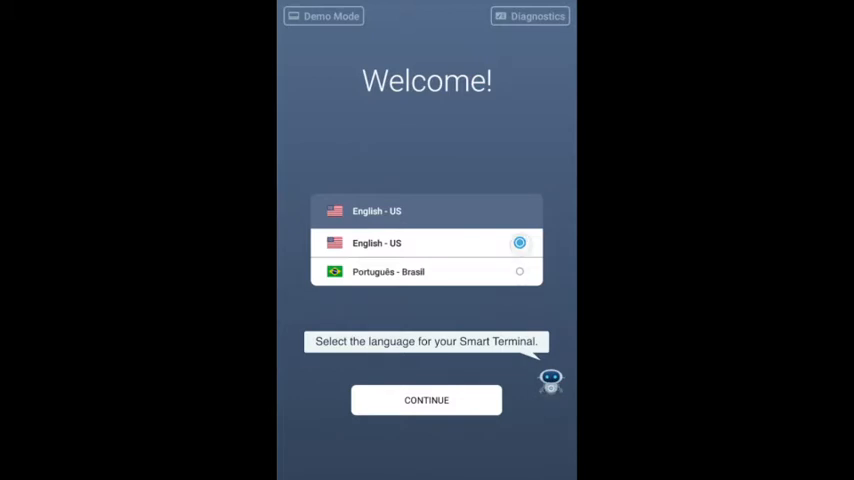
# Select English - US as the terminal language on the Welcome screen
pyautogui.click(425, 400)
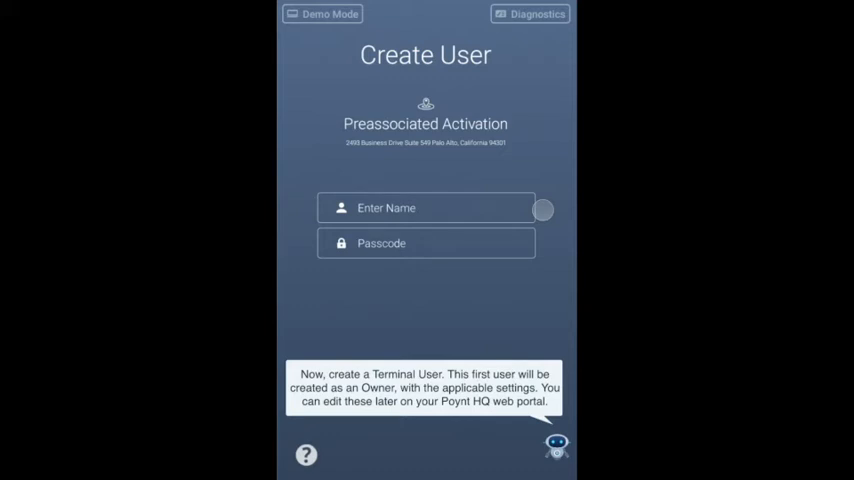
pyautogui.moveTo(547, 330)
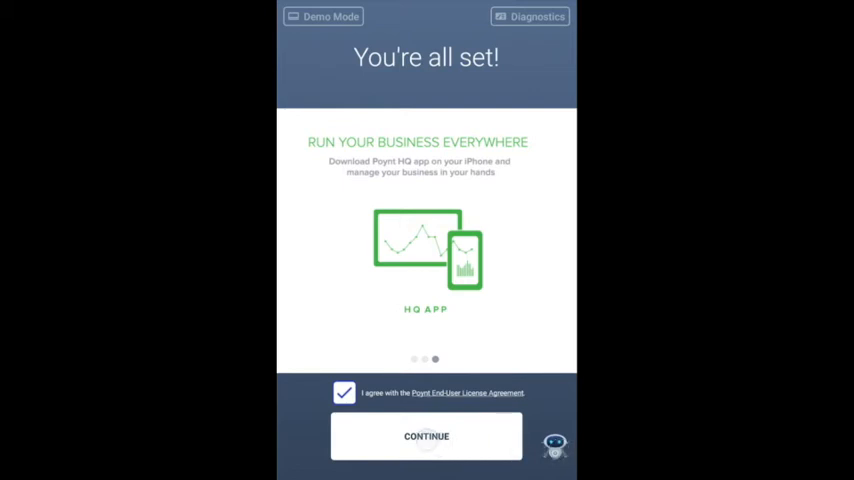
# Confirm the owner user and accepted EULA to complete activation and show the home screen
pyautogui.click(426, 436)
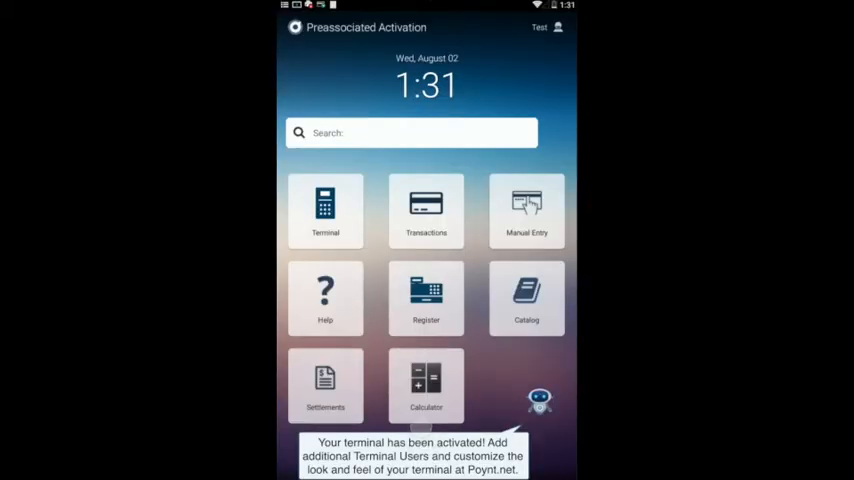